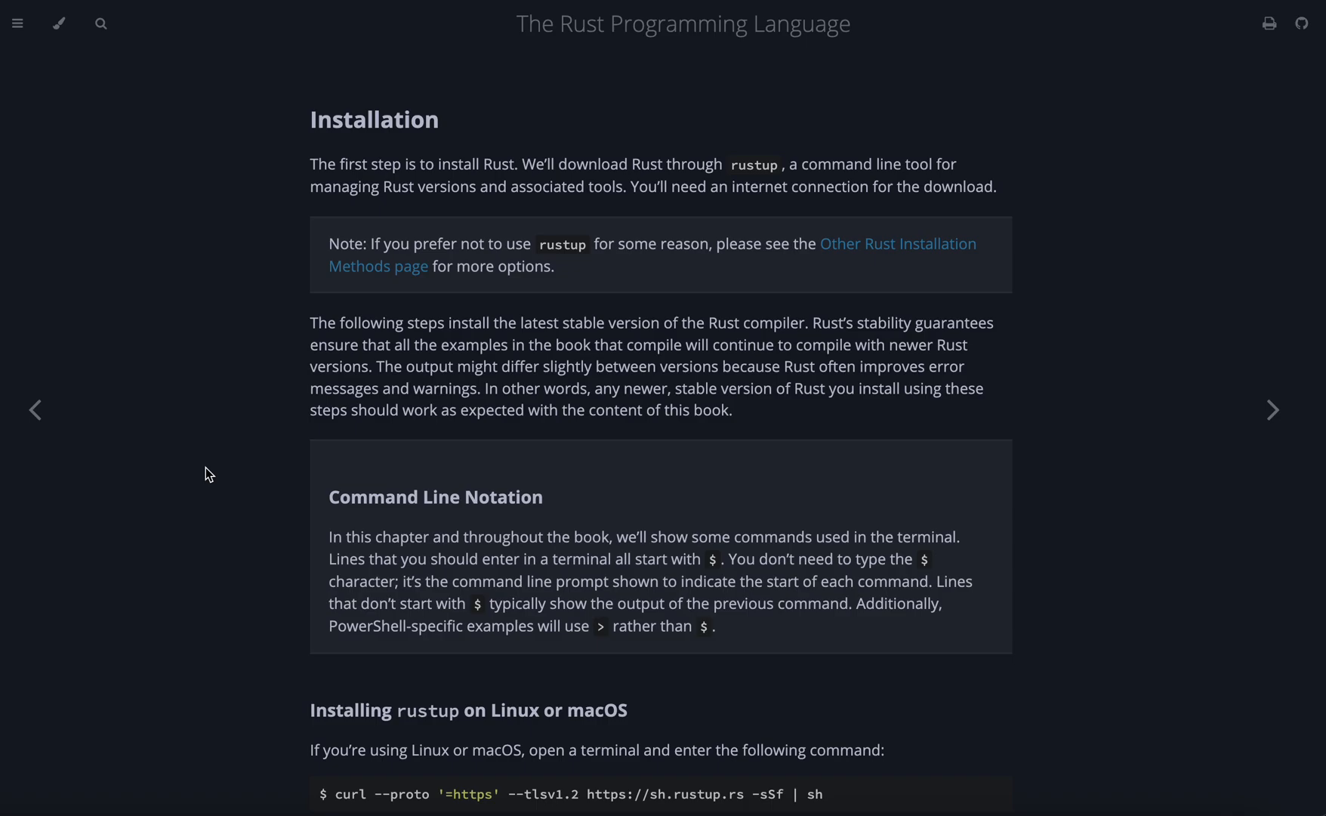
Scroll through the Linux/macOS rustup instructions to the xcode-select C compiler note, highlighting the 'Rust is installed now. Great!' line.
scroll("down", 3)
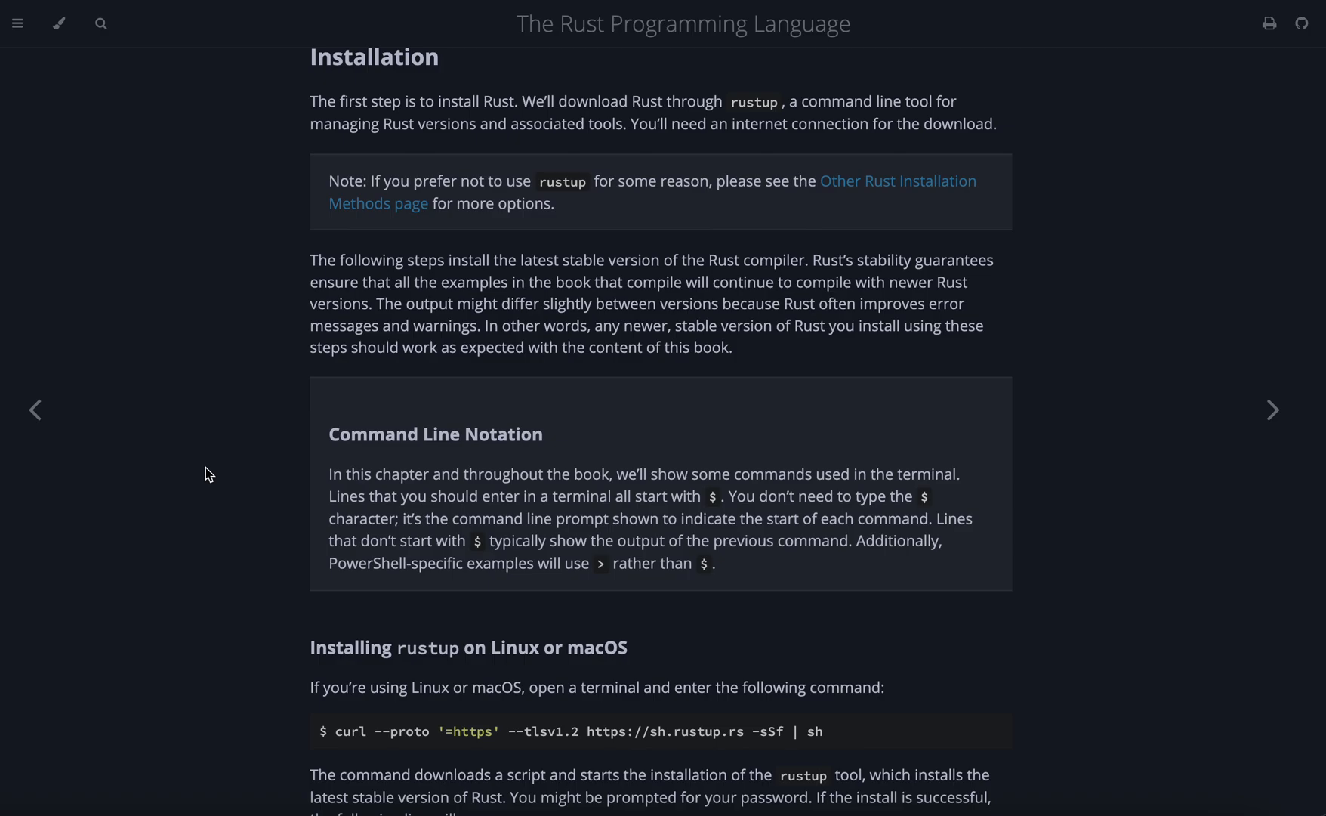
scroll("down", 3)
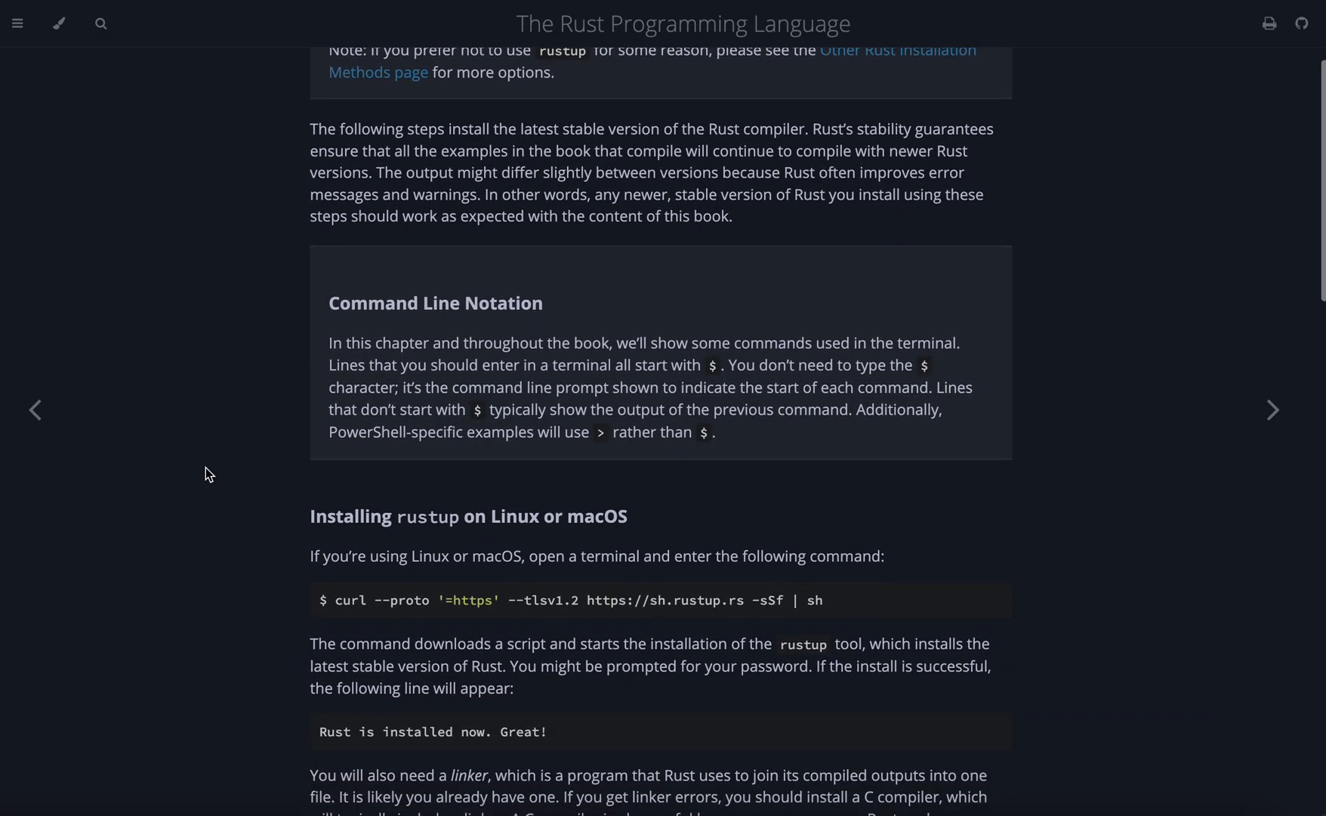
mouse_move(218, 478)
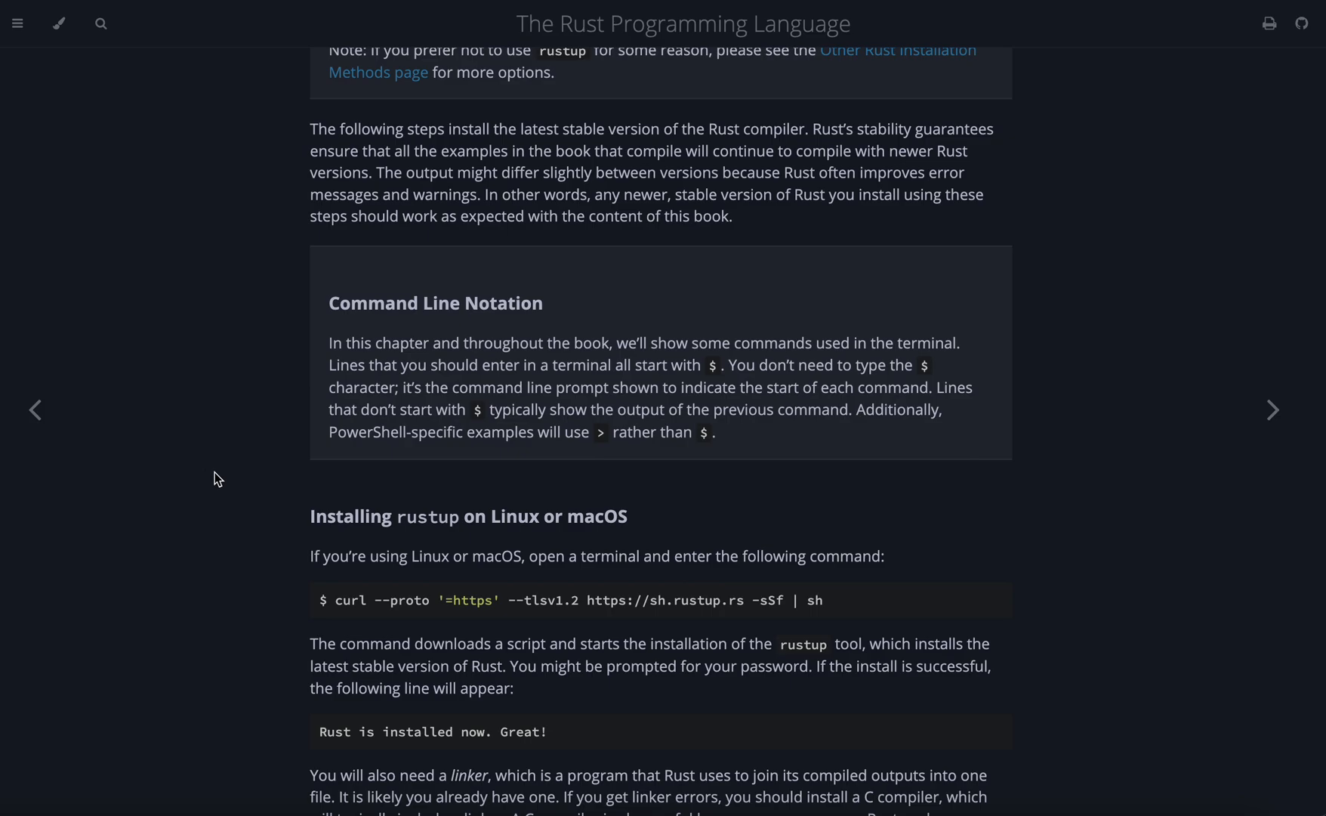
mouse_move(995, 596)
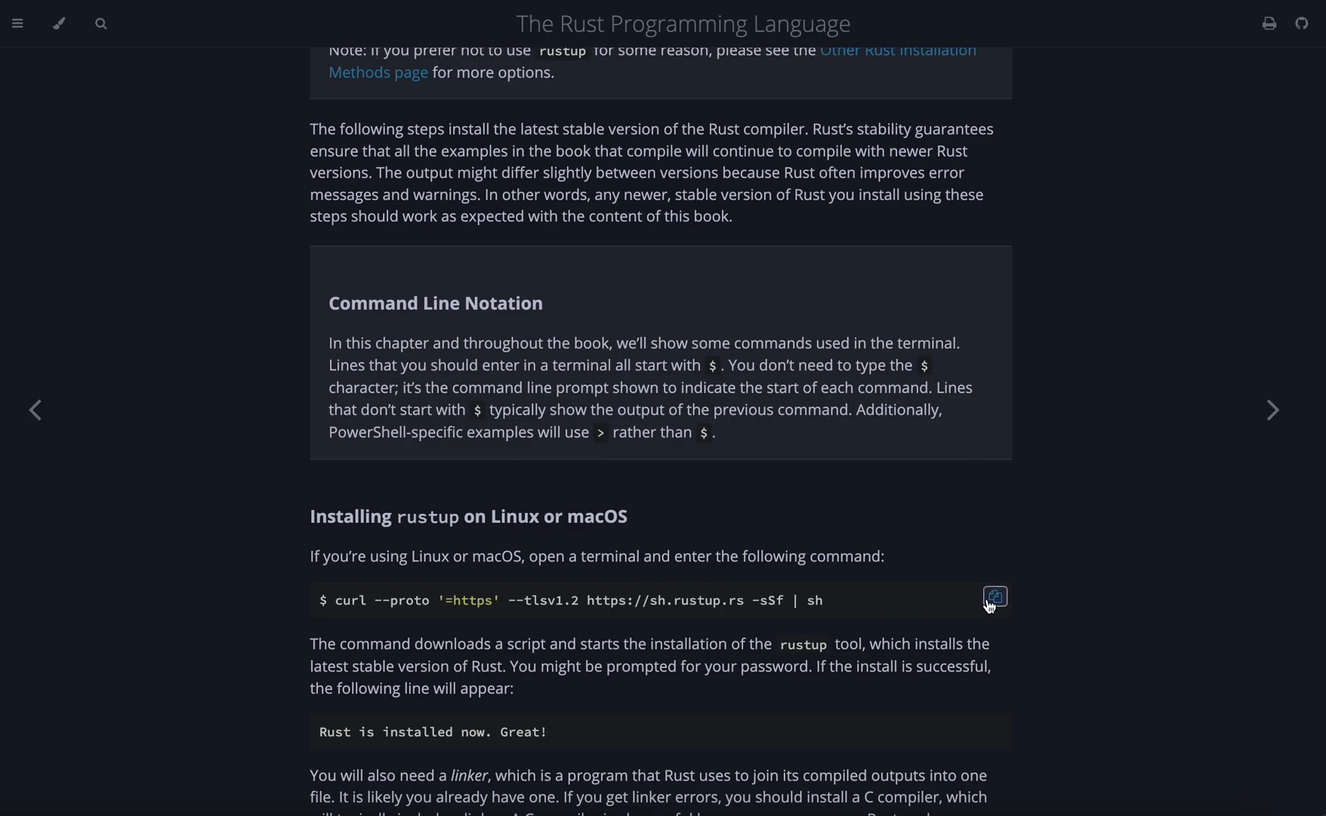
mouse_move(251, 549)
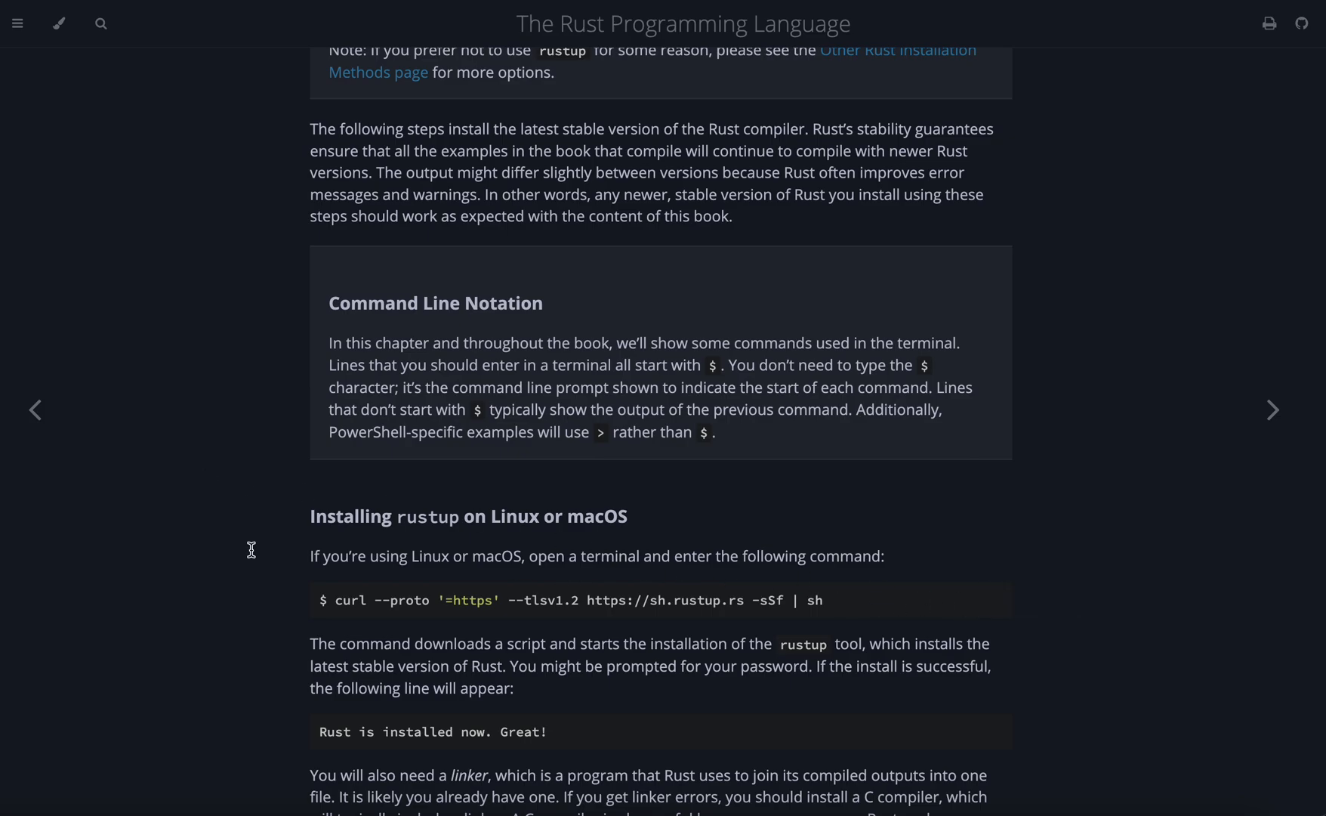
scroll("down", 3)
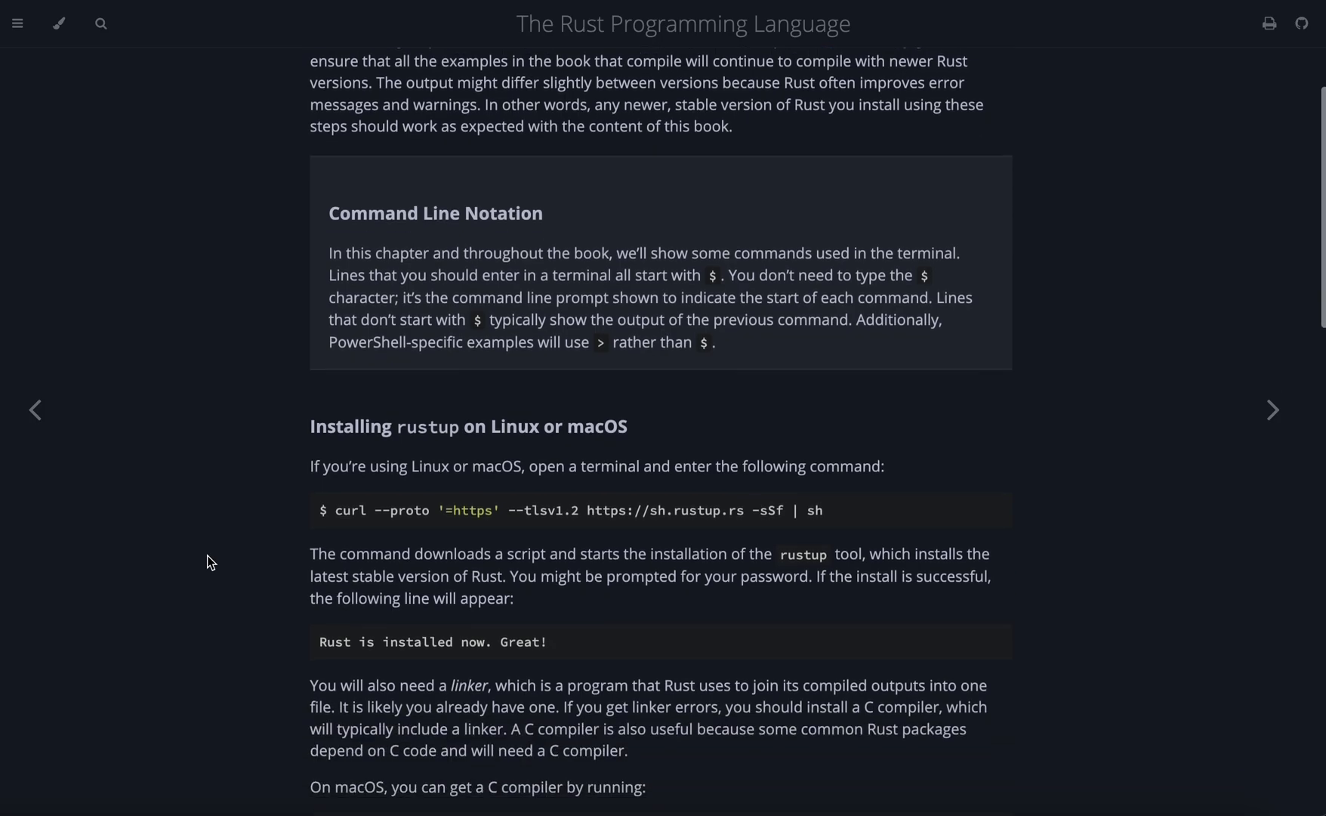
triple_click(432, 642)
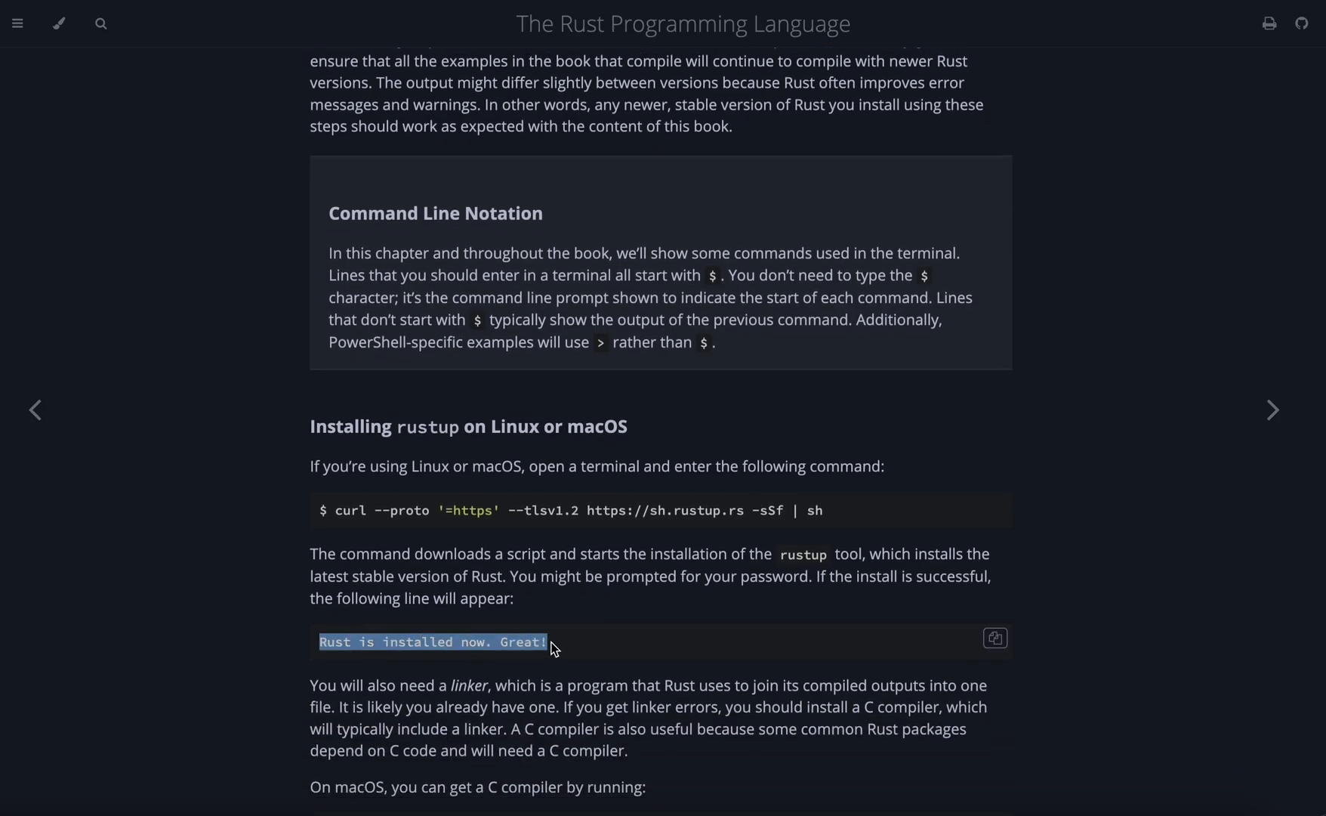
scroll("down", 3)
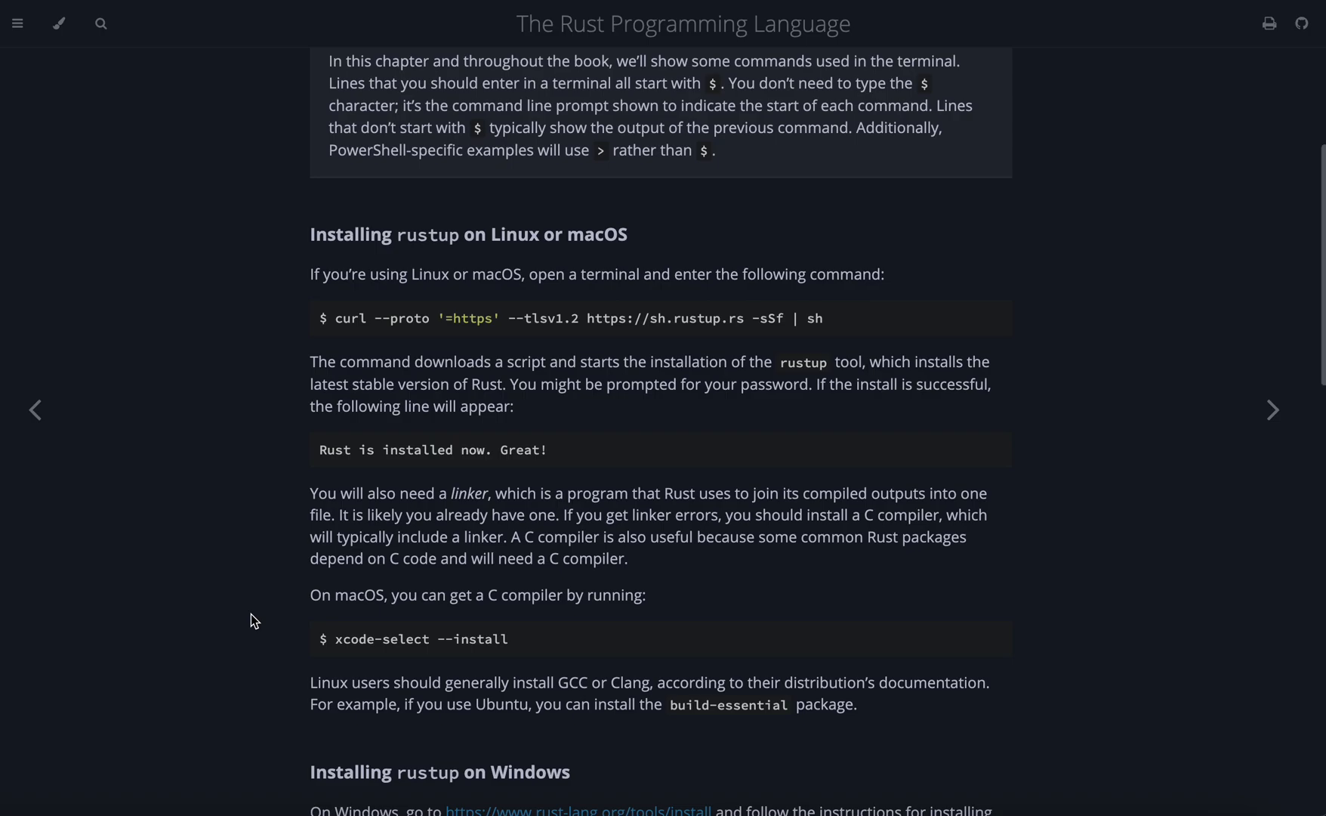
mouse_move(337, 639)
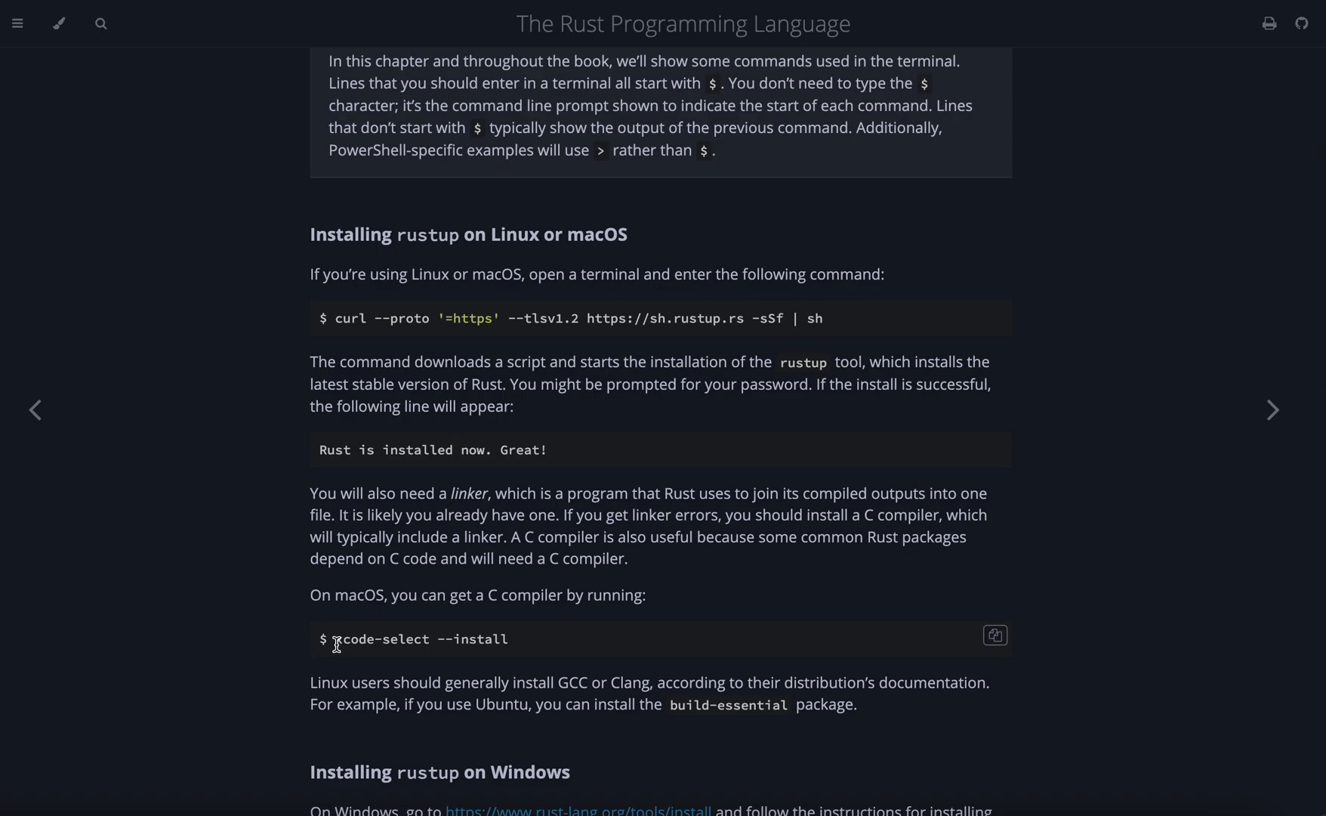
mouse_move(273, 551)
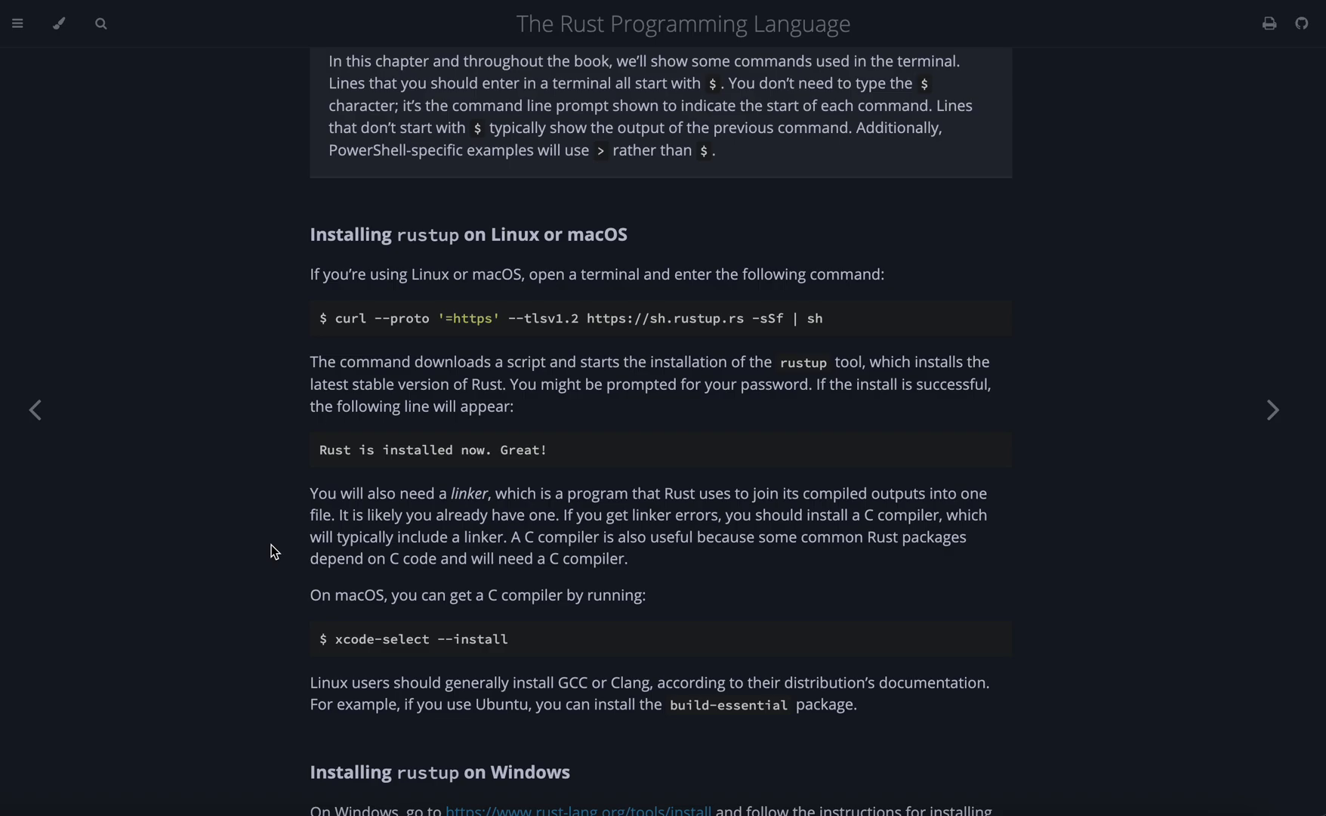
scroll("down", 3)
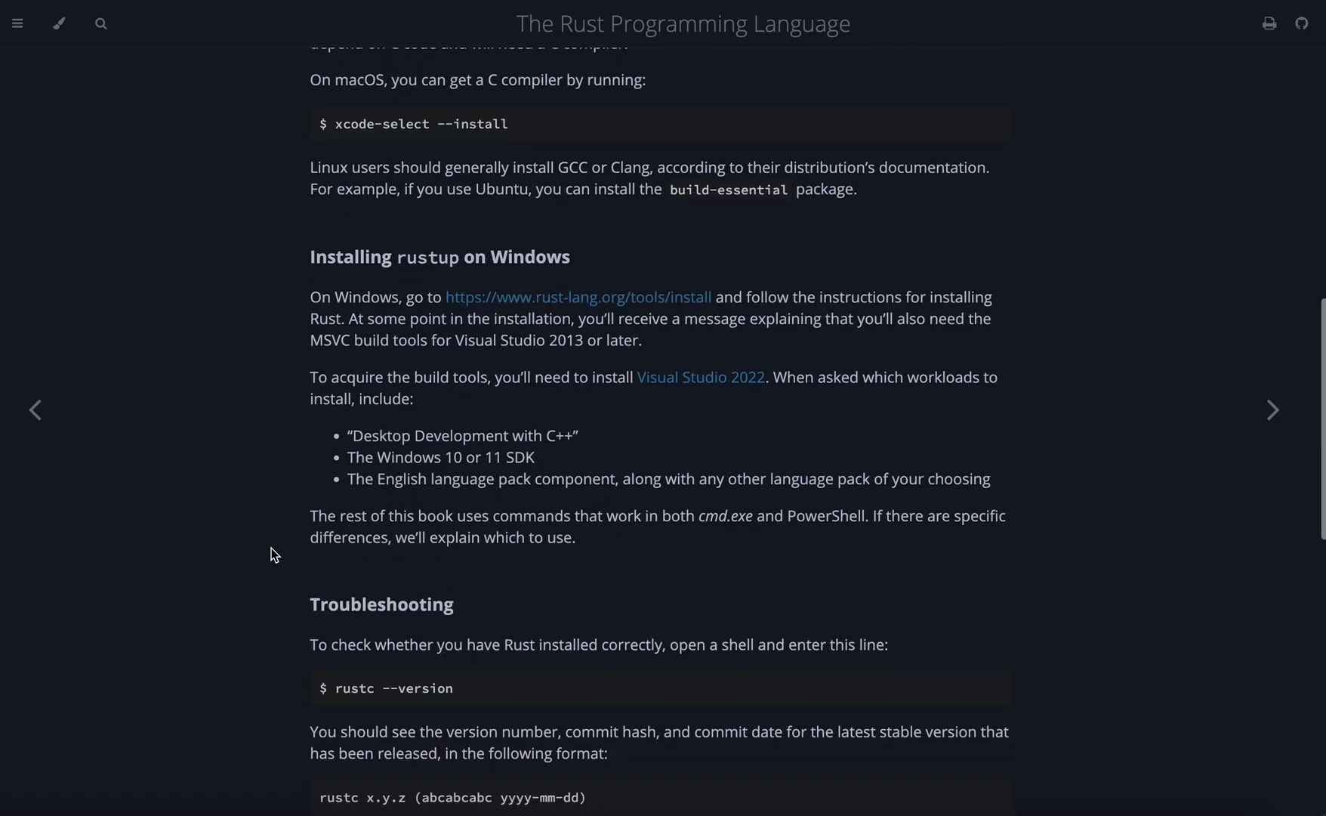
mouse_move(444, 690)
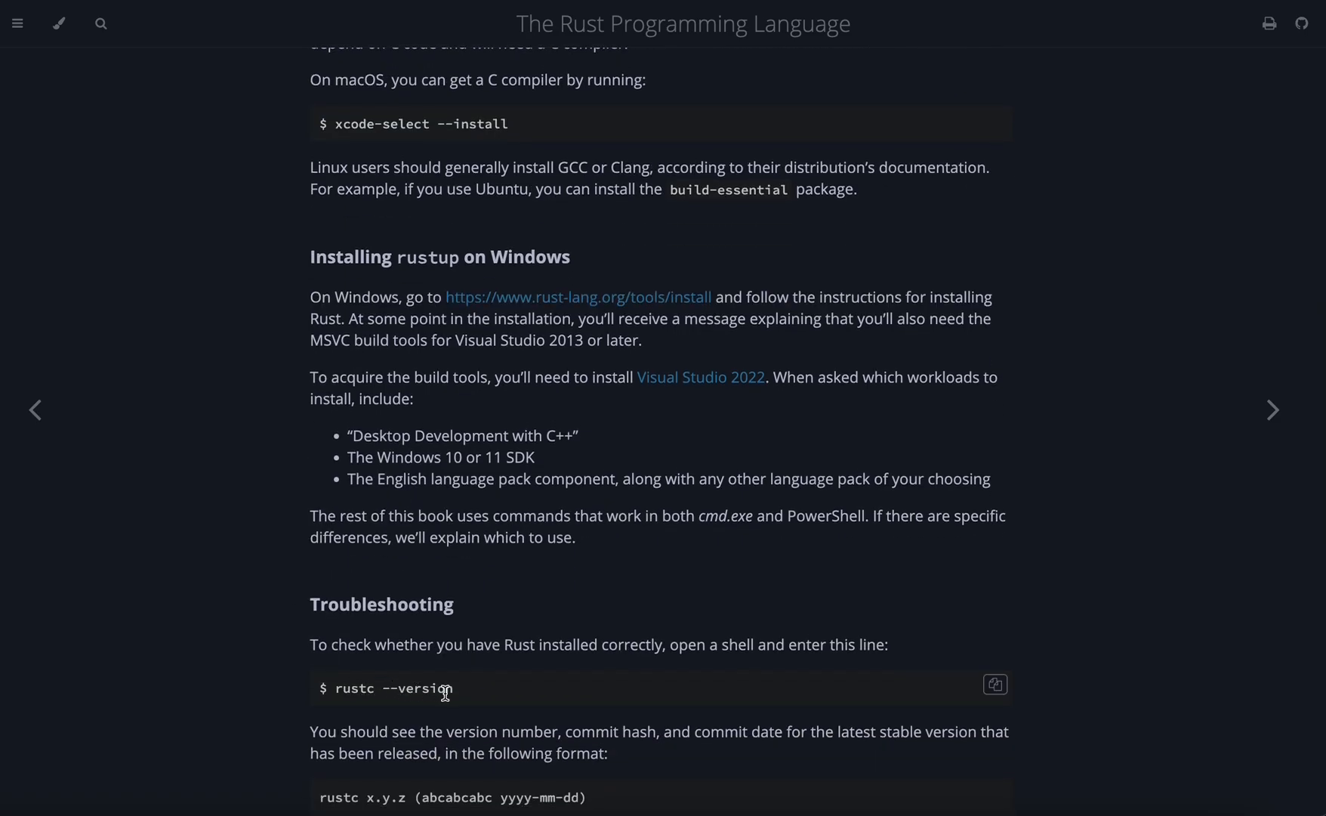
Highlight the xcode-select --install command, then scroll past the Windows instructions to Troubleshooting with rustc --version and the PATH echo commands.
scroll("up", 3)
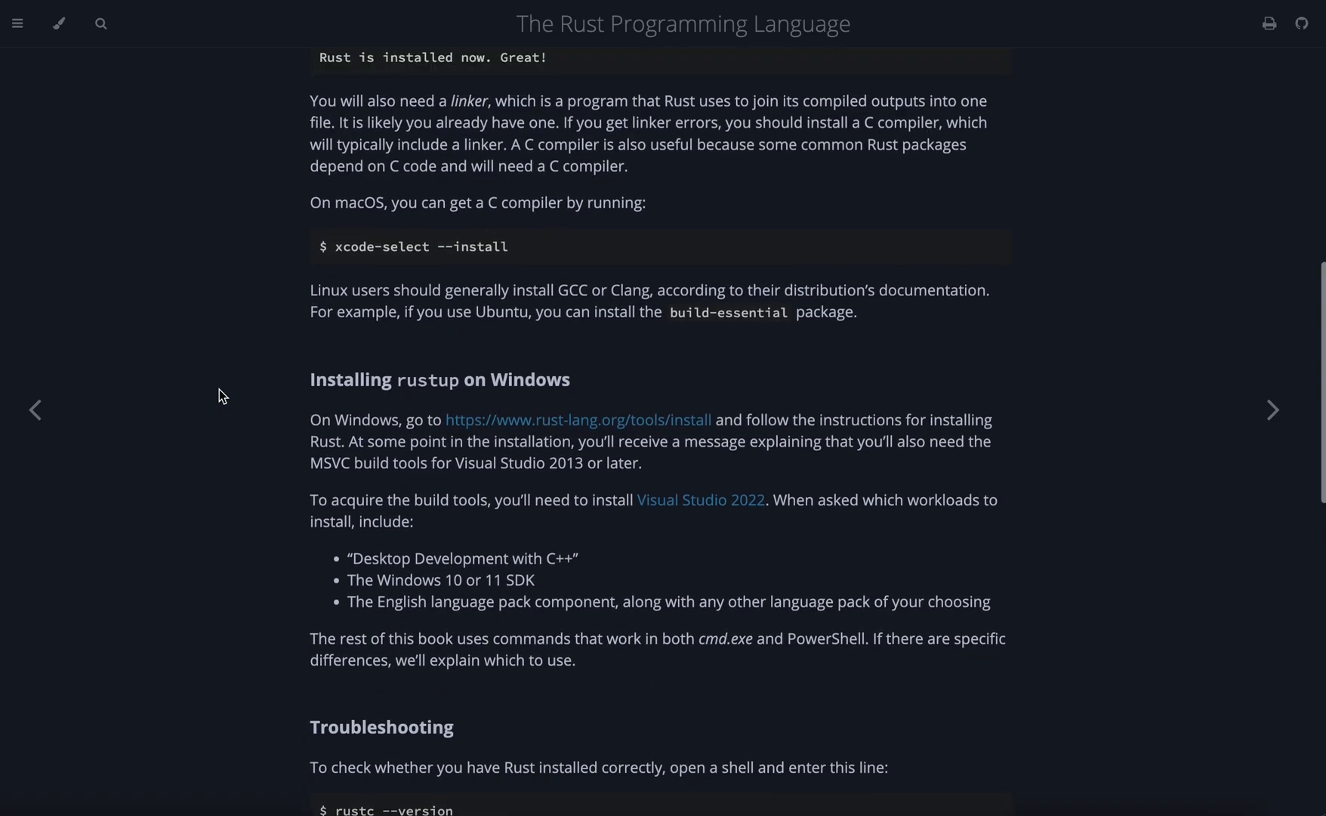
double_click(417, 248)
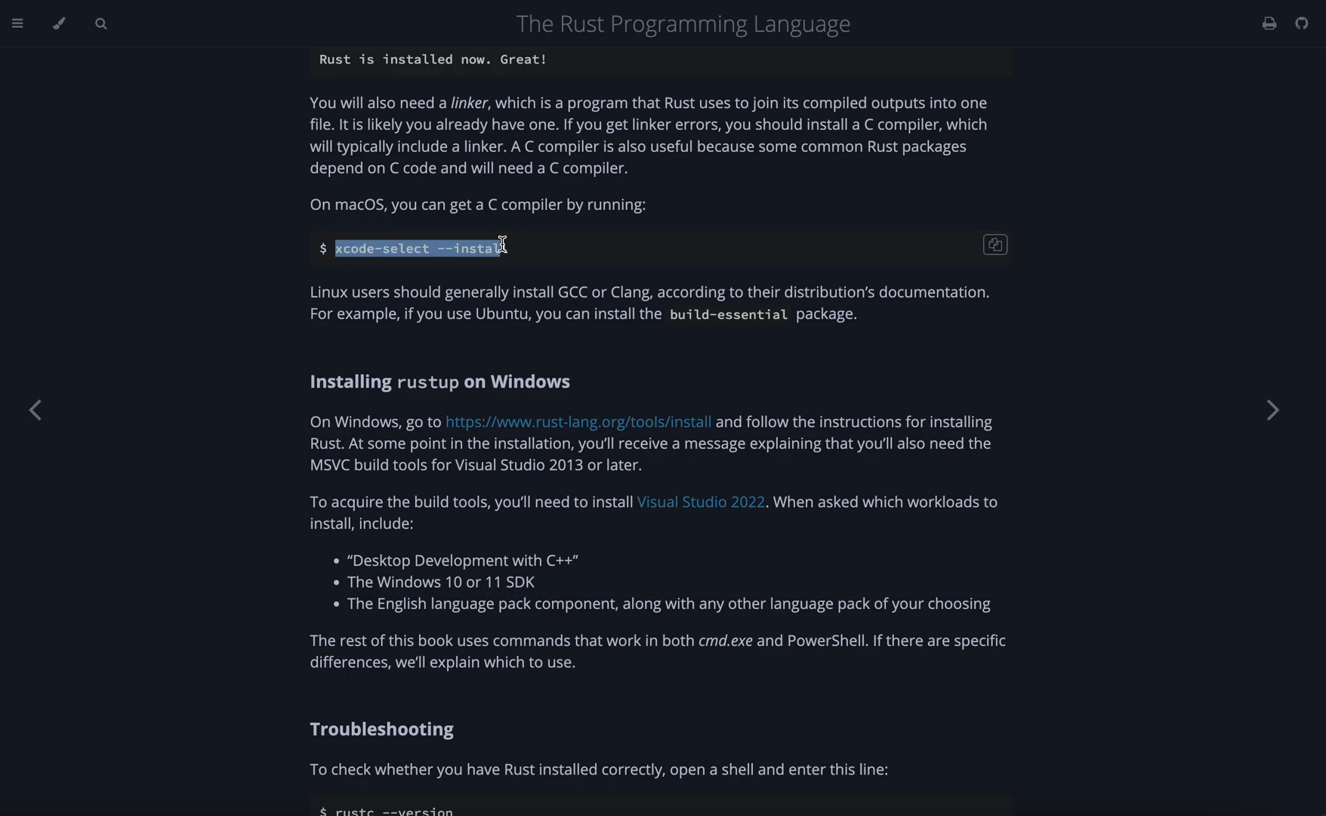
scroll("down", 3)
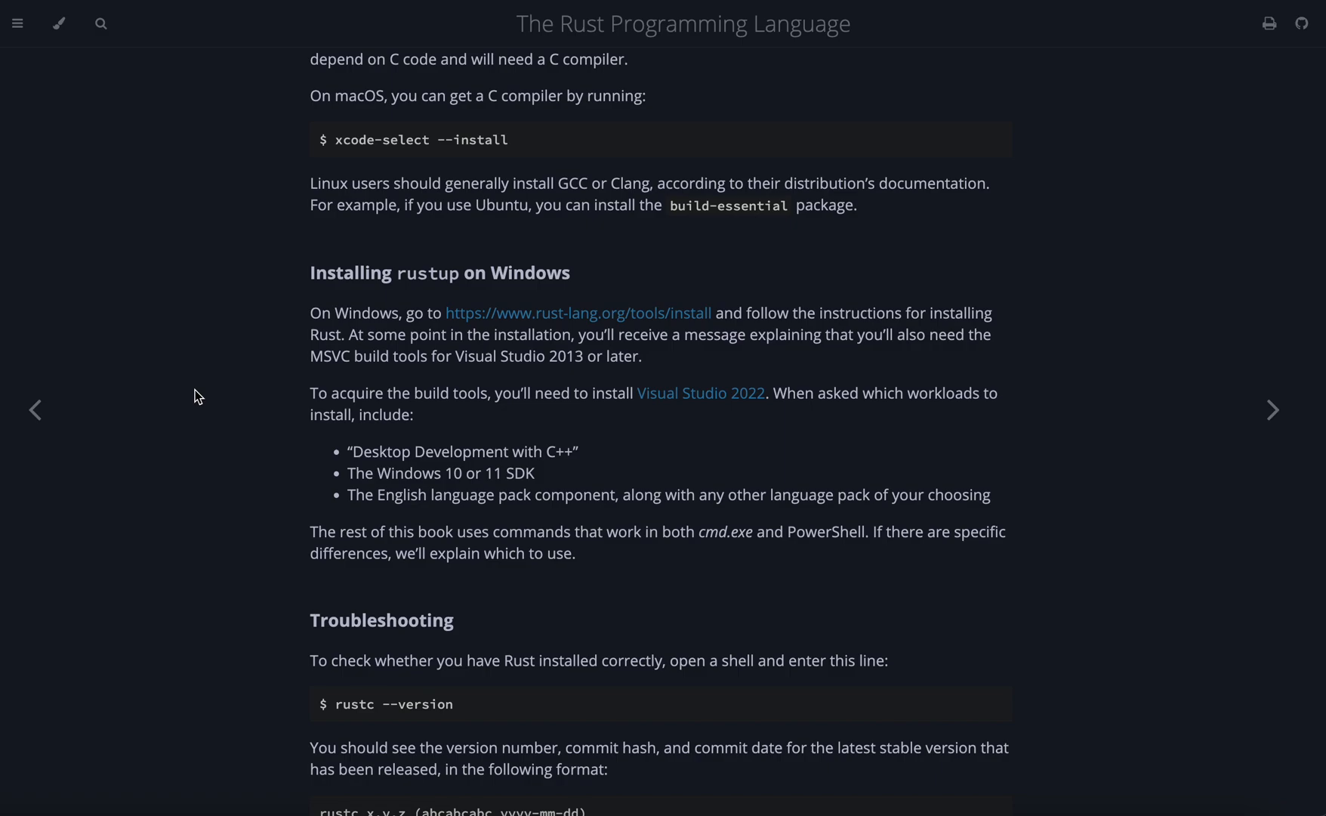
scroll("down", 3)
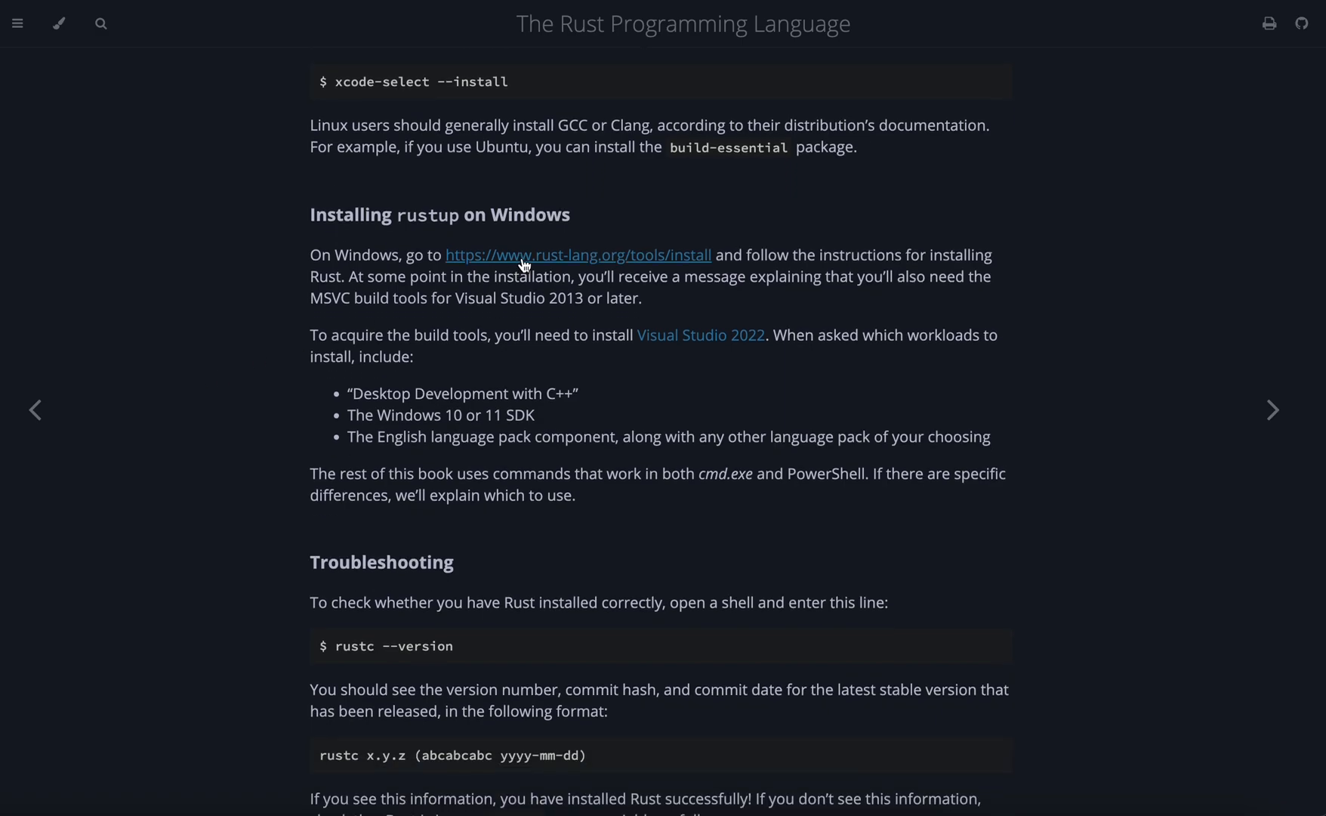
mouse_move(428, 249)
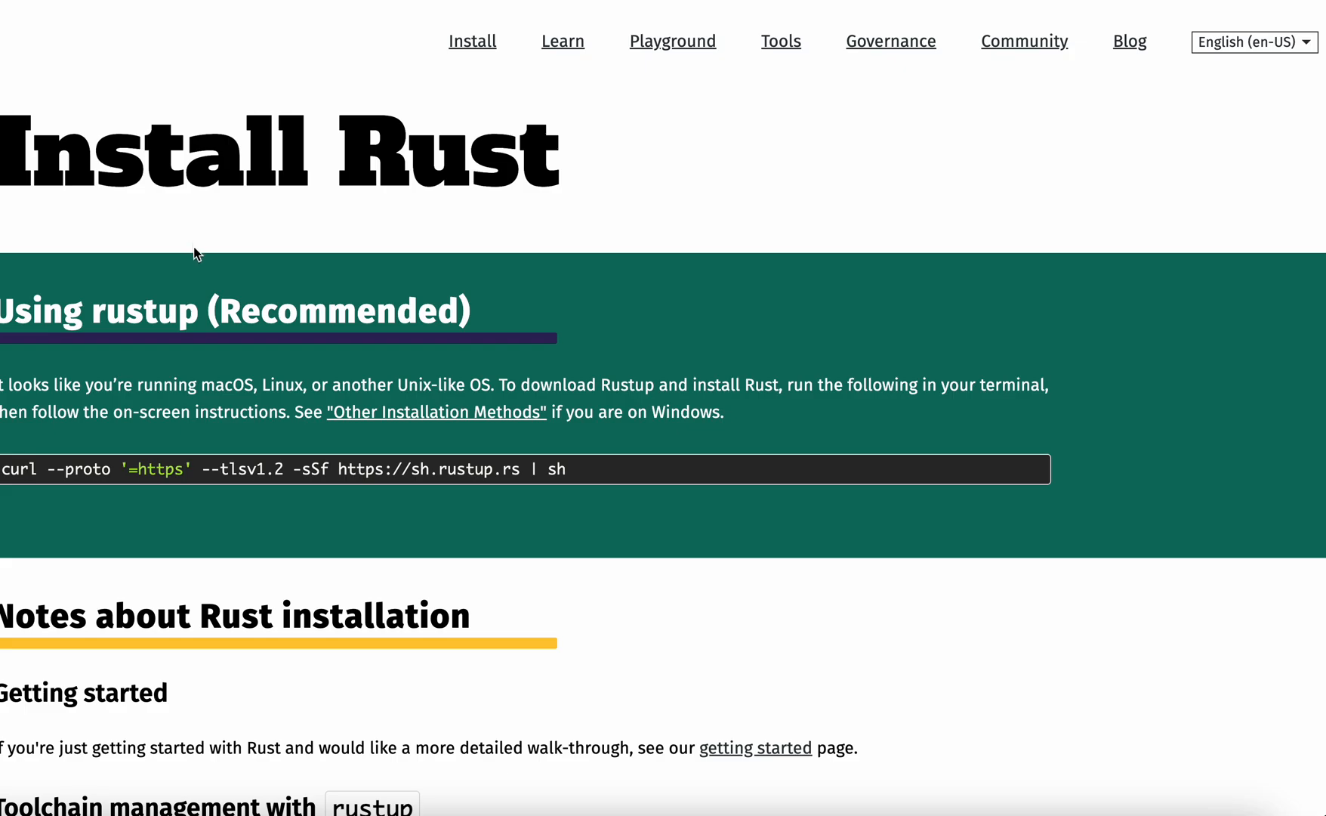
scroll("down", 3)
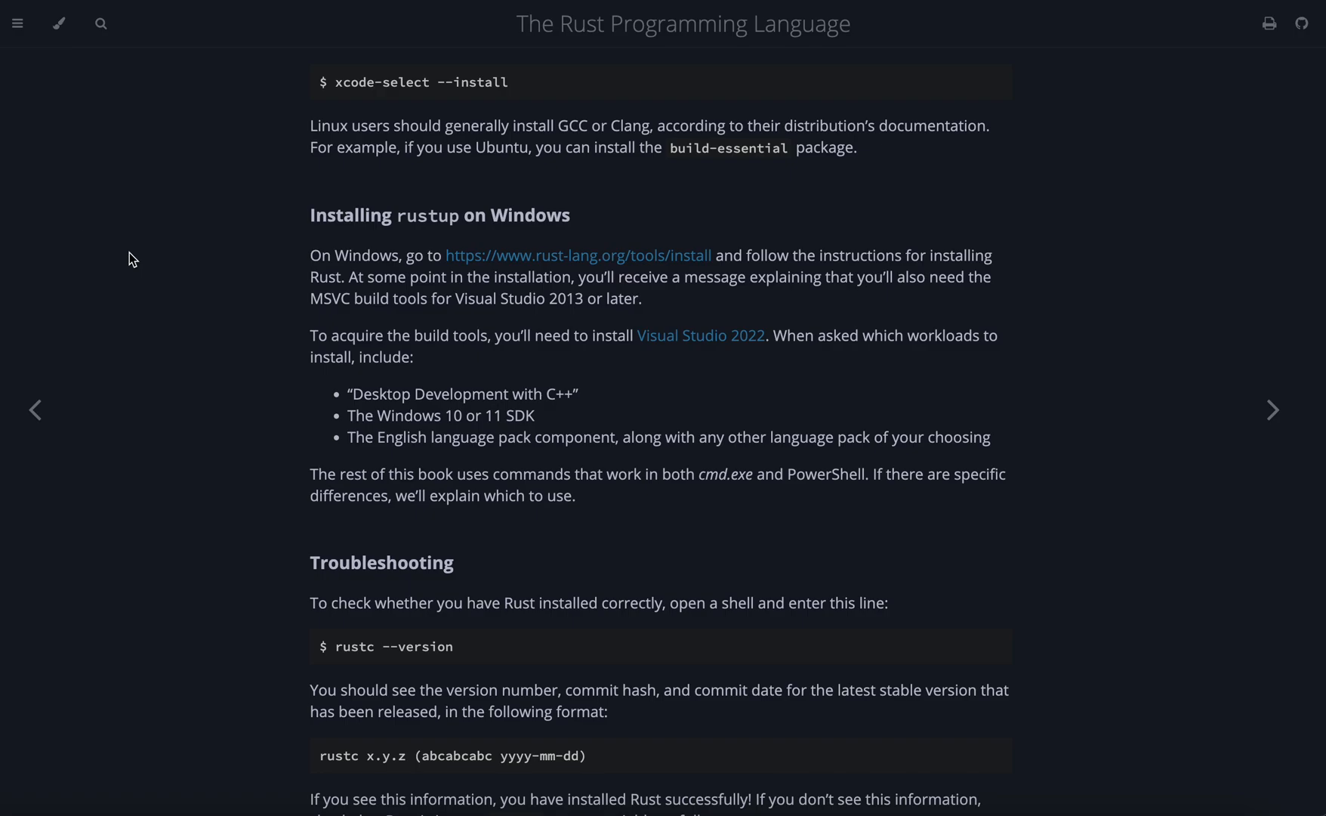
scroll("down", 3)
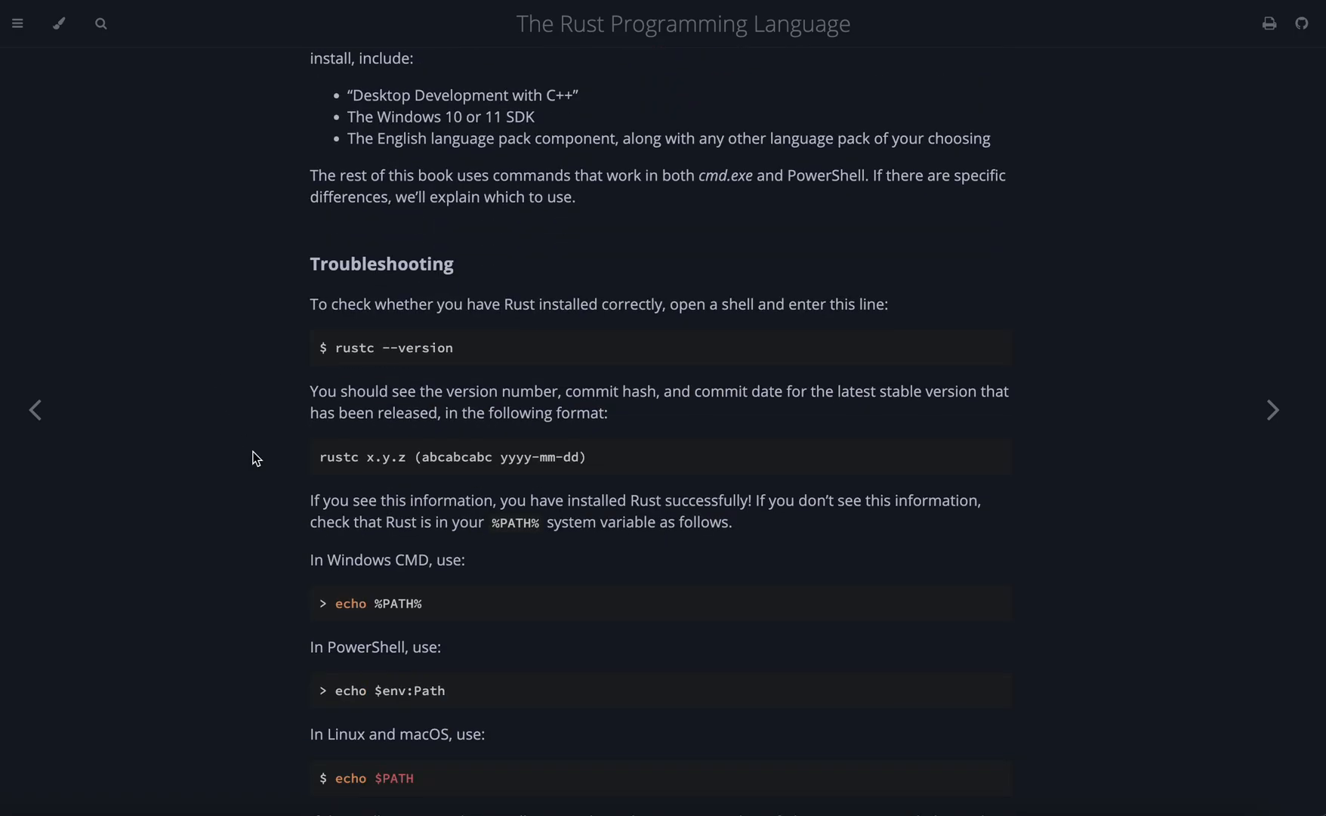
scroll("down", 3)
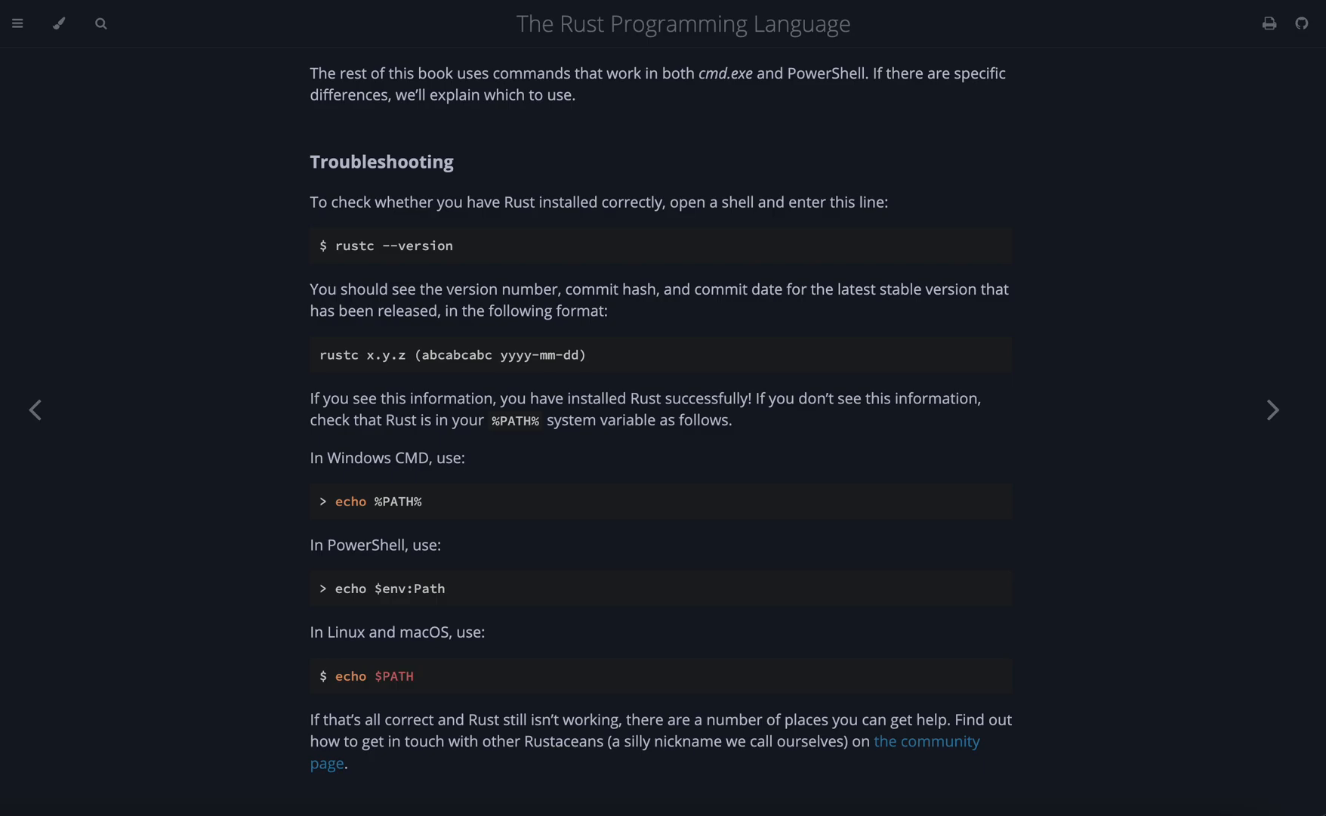
Go to the Hello, Cargo! chapter showing cargo --version and the project creation commands.
left_click(1273, 417)
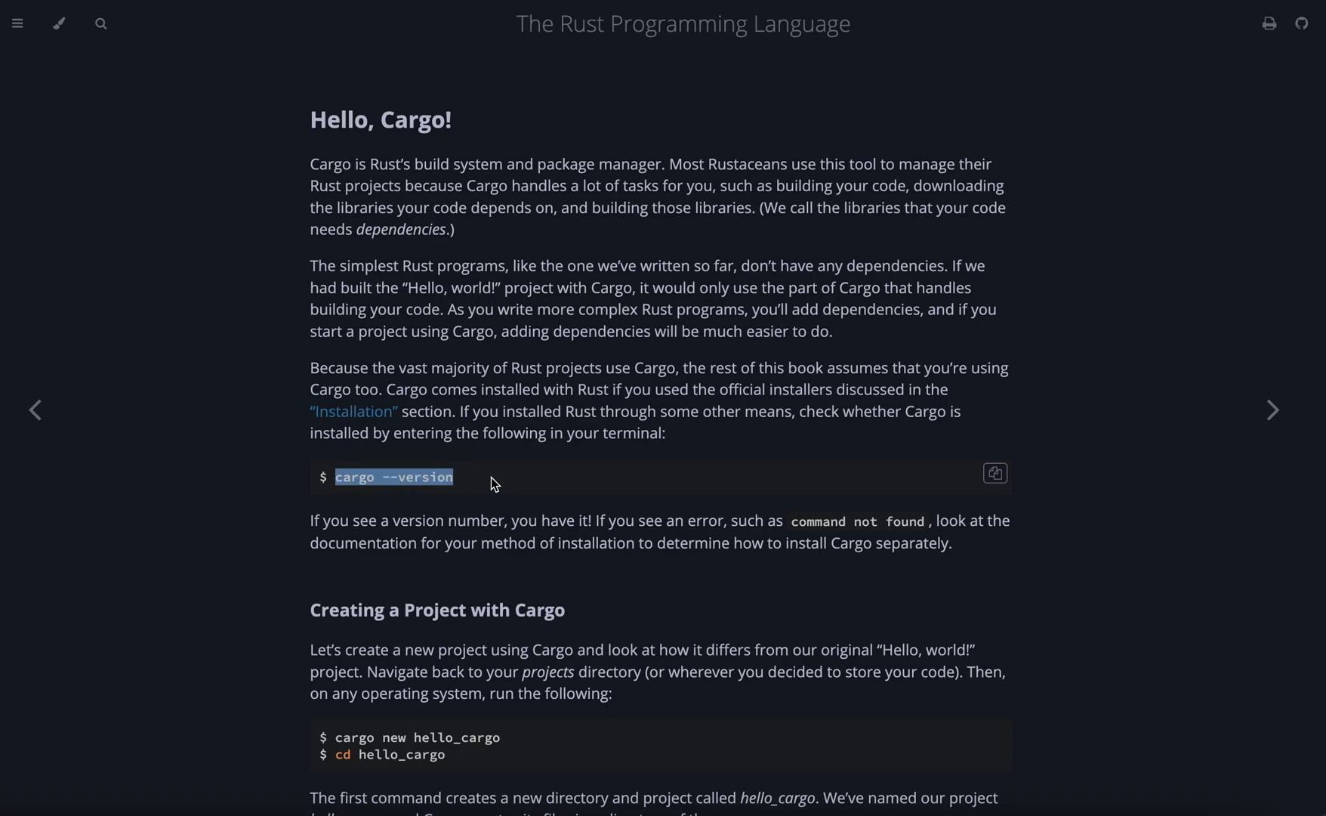
mouse_move(173, 377)
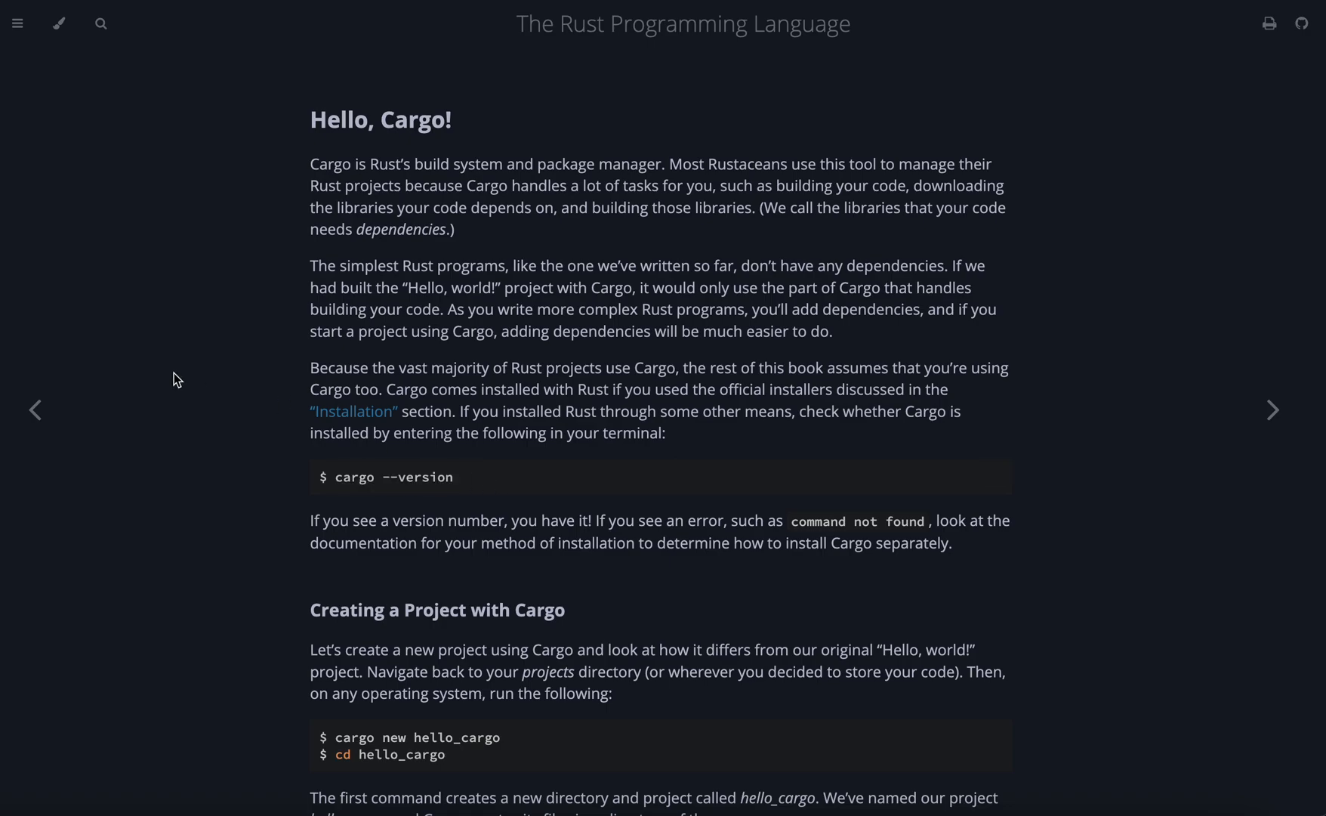
mouse_move(275, 231)
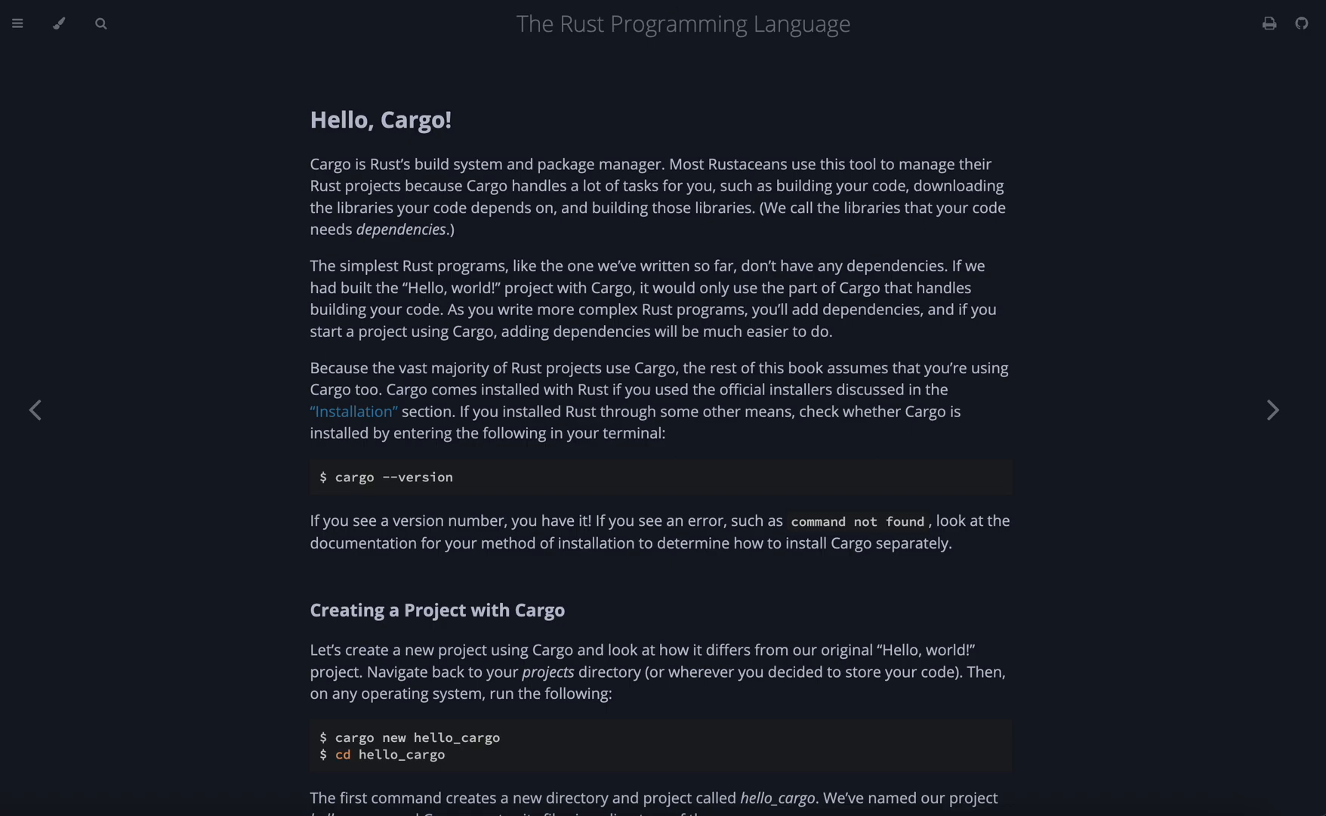
mouse_move(665, 240)
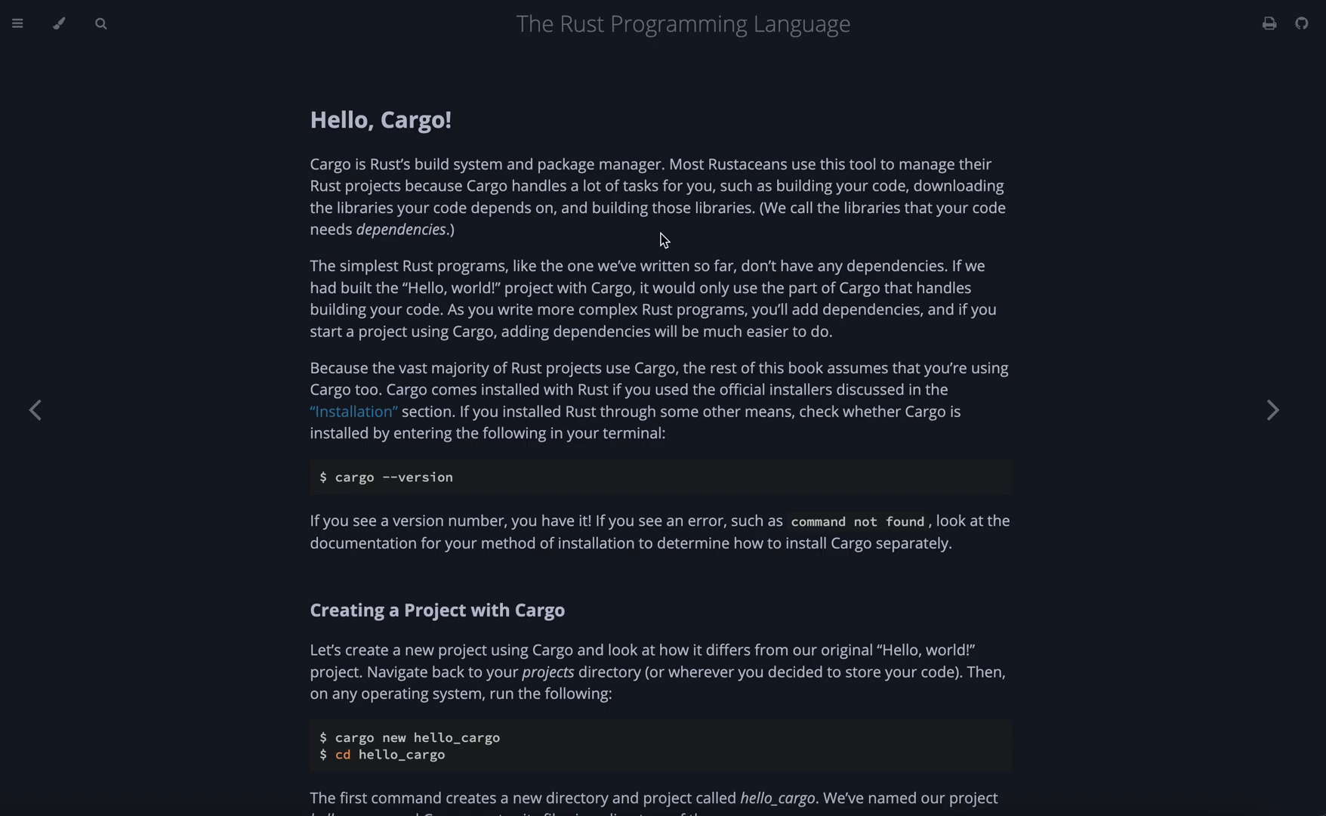